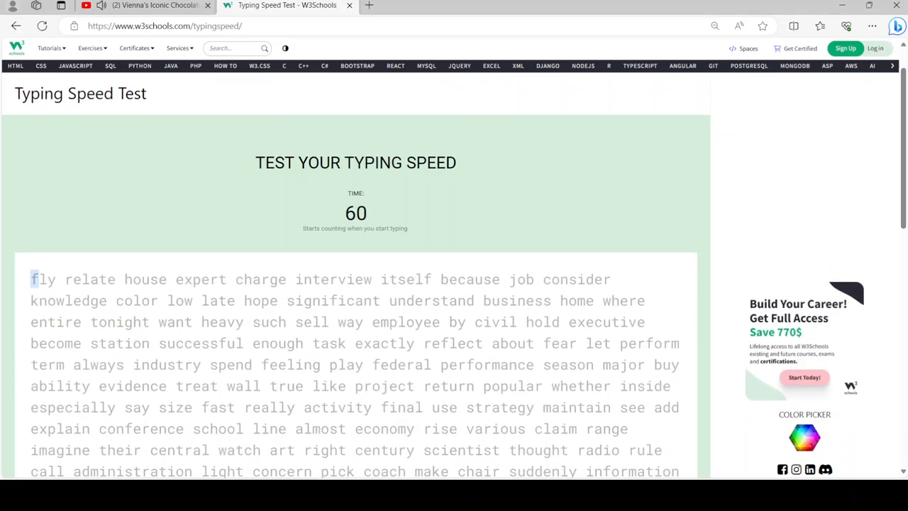
type("fly relate")
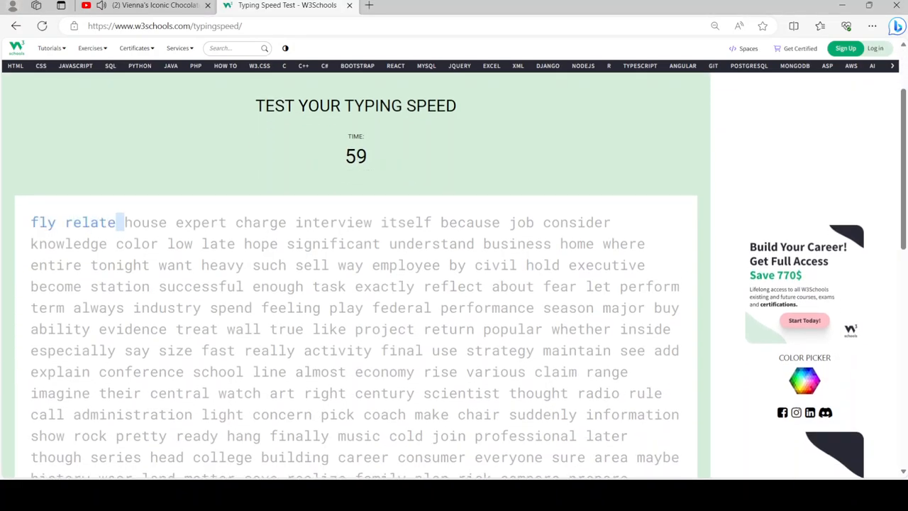
type("house expert")
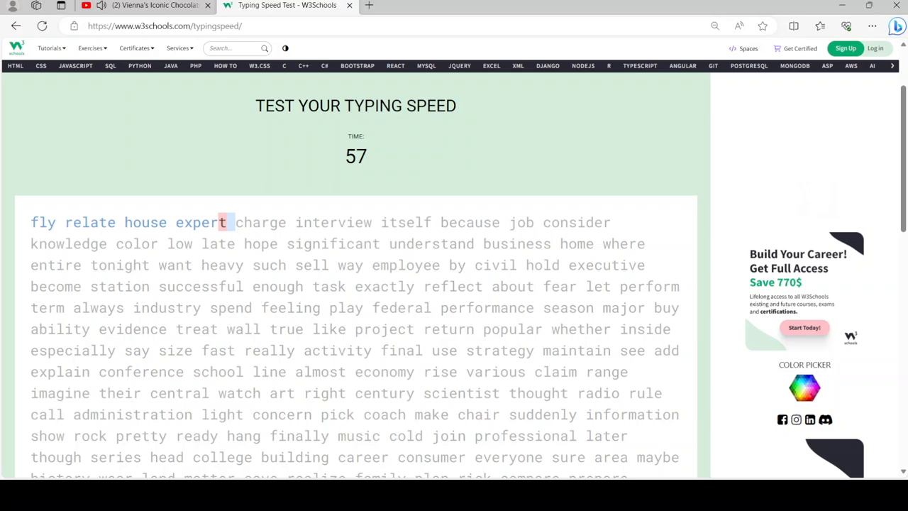
type("charge interview")
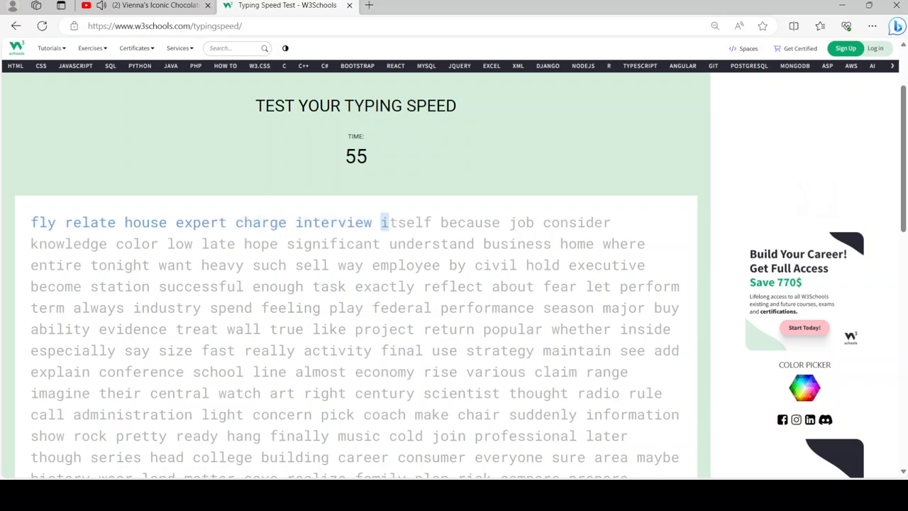
type("itself because job consi")
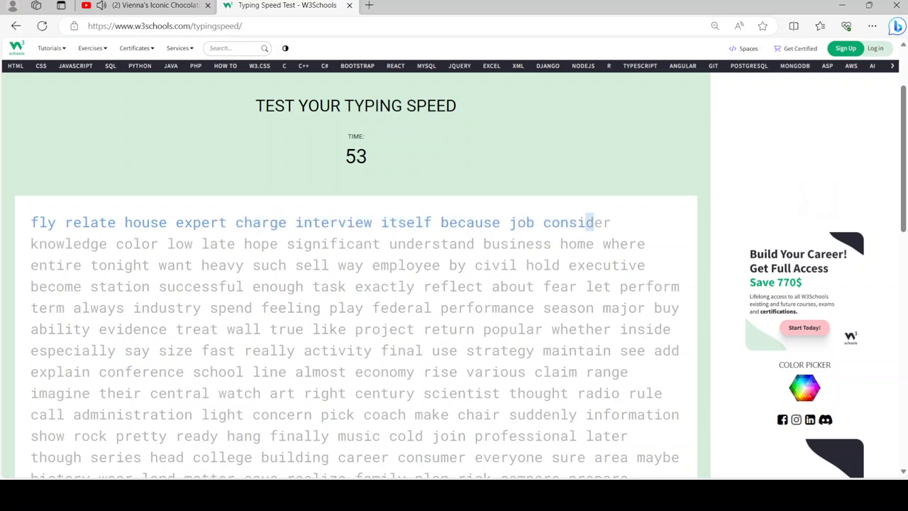
type("late hope significant understand business home where entire")
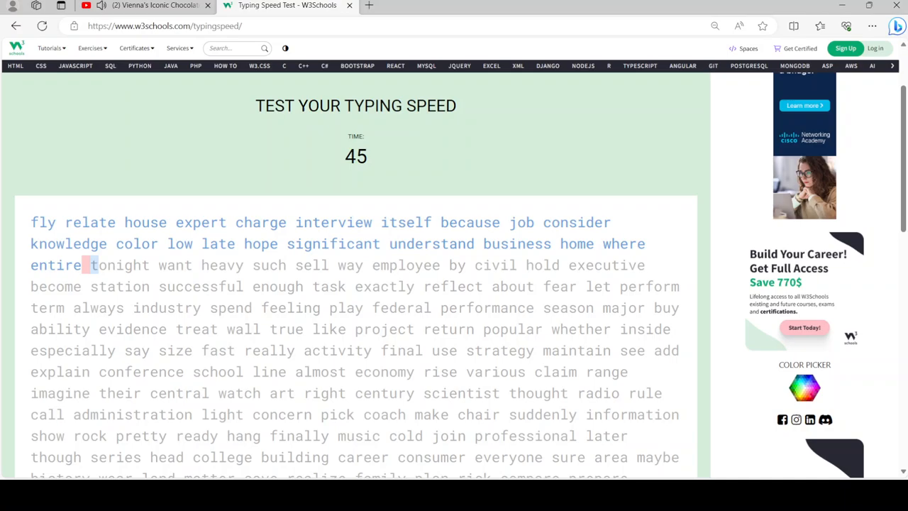
type("tonight want heavy such sell way employee by civil hold exec")
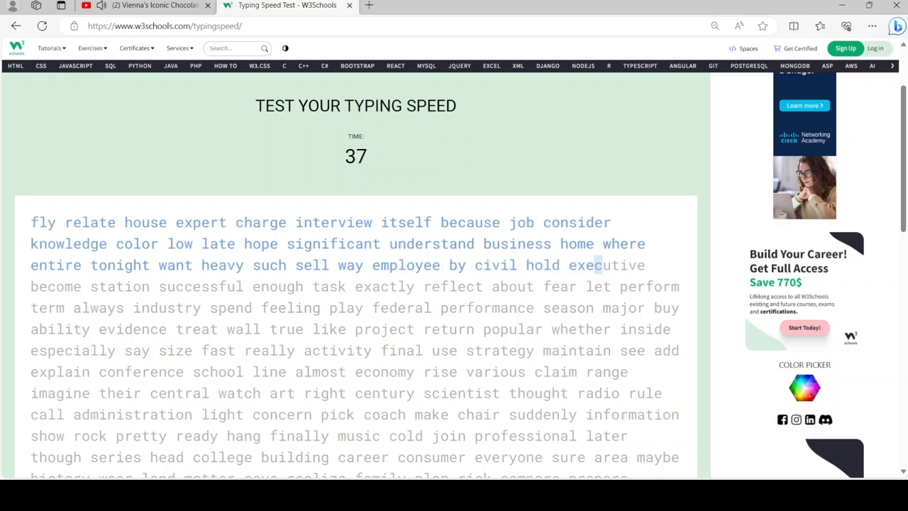
type("tion successful enough task exactly reflect about fear let perform")
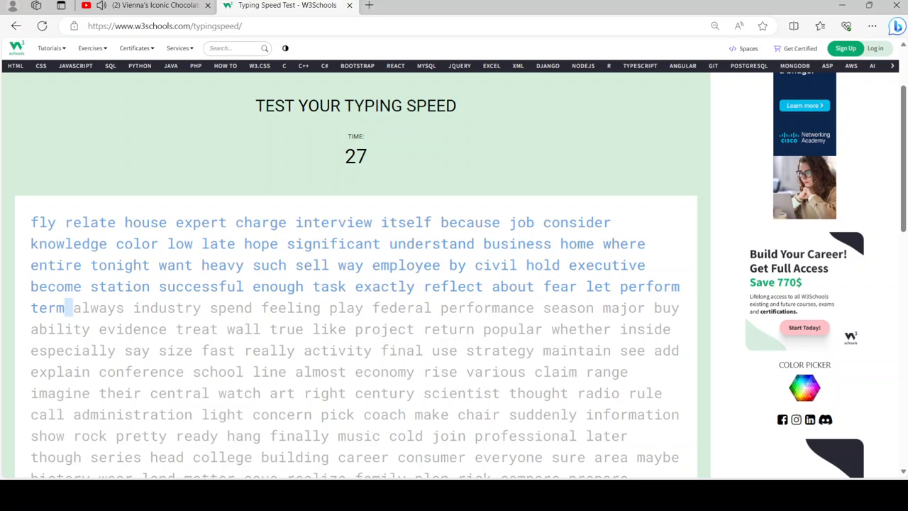
type("always industry spend feeling play federal performance season major buy")
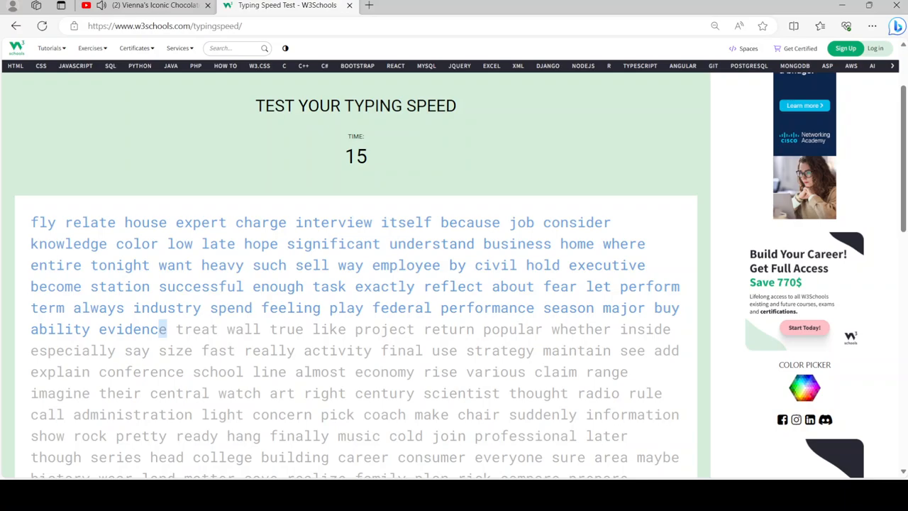
type("treat wall true like")
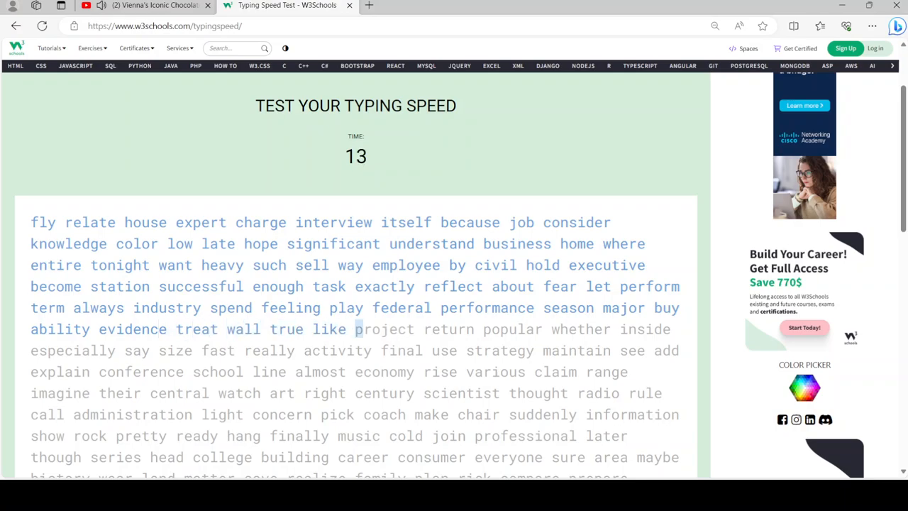
type("project return popul")
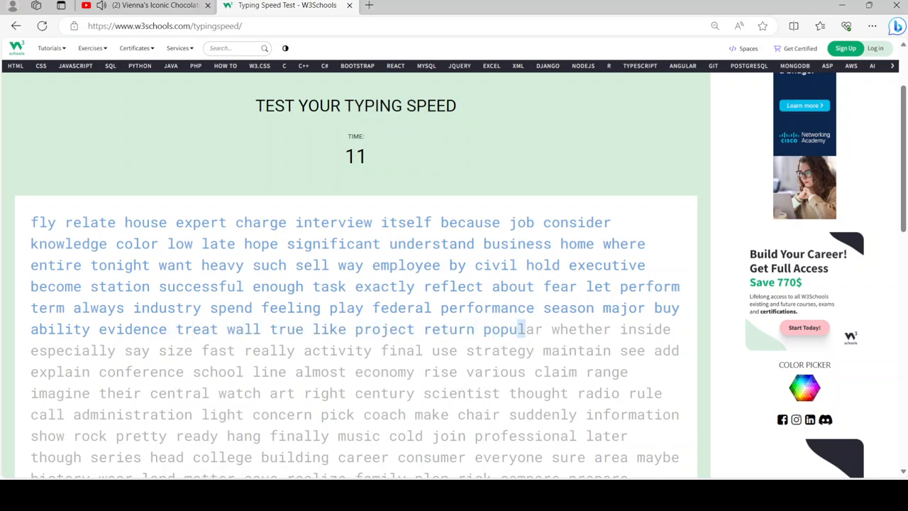